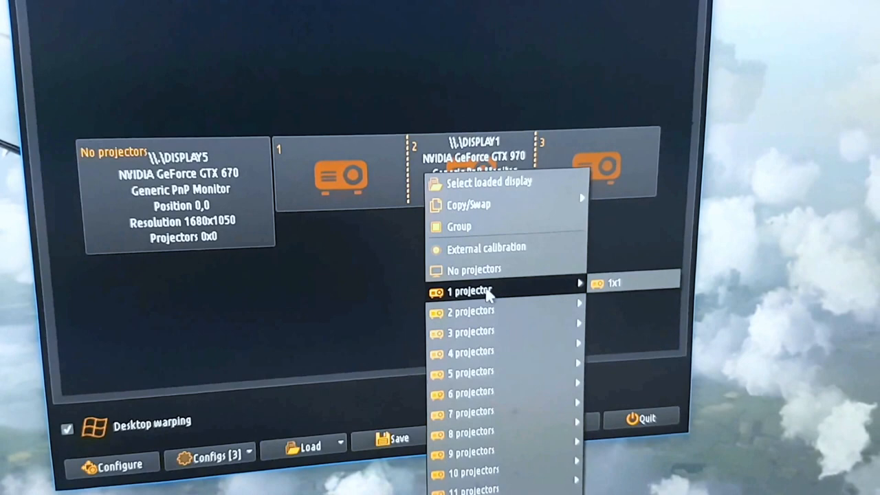
mouse_move(470, 335)
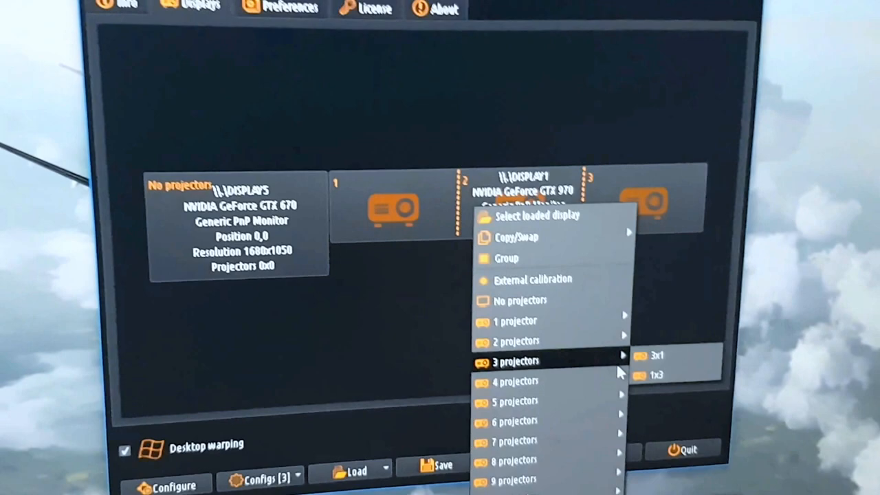
- Arrange the GeForce GTX 970 DISPLAY1 as three projectors in a 3x1 row
click(327, 14)
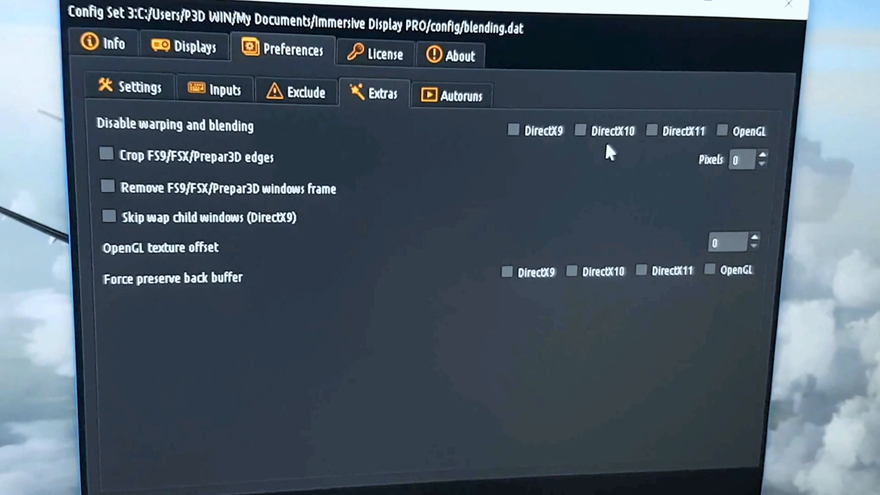
- Review the excluded executables list, then view keyboard inputs with Edit Warp and Blend on F3
click(305, 93)
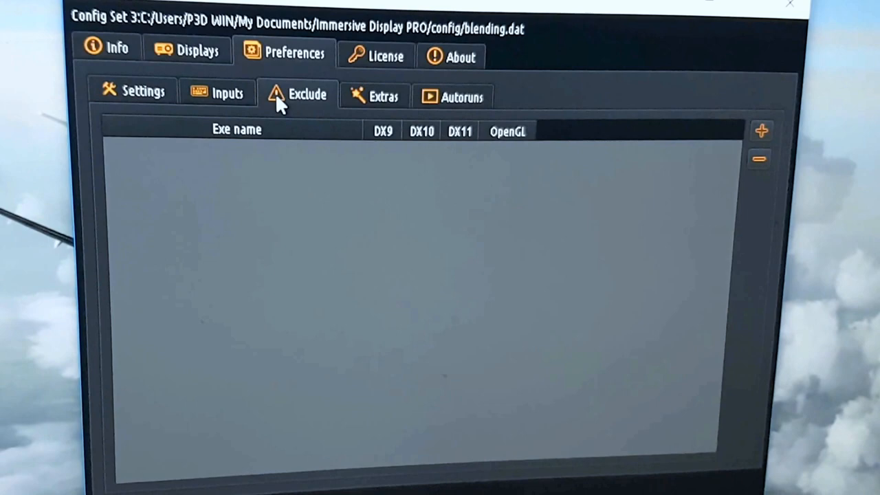
click(227, 93)
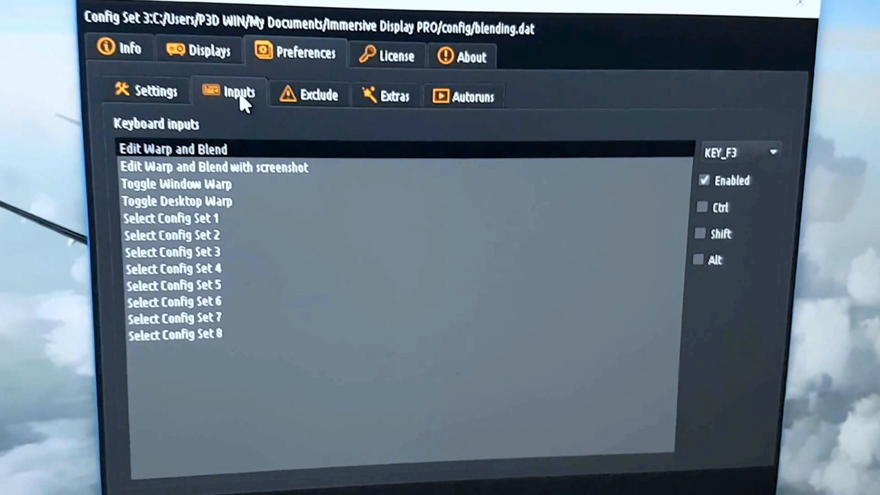